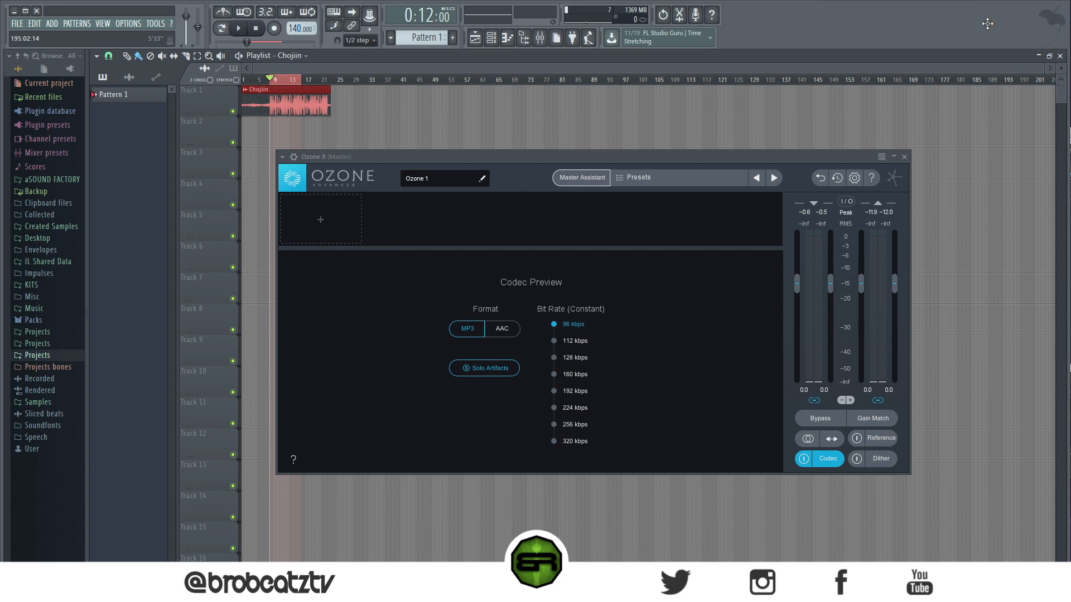
pyautogui.moveTo(732, 330)
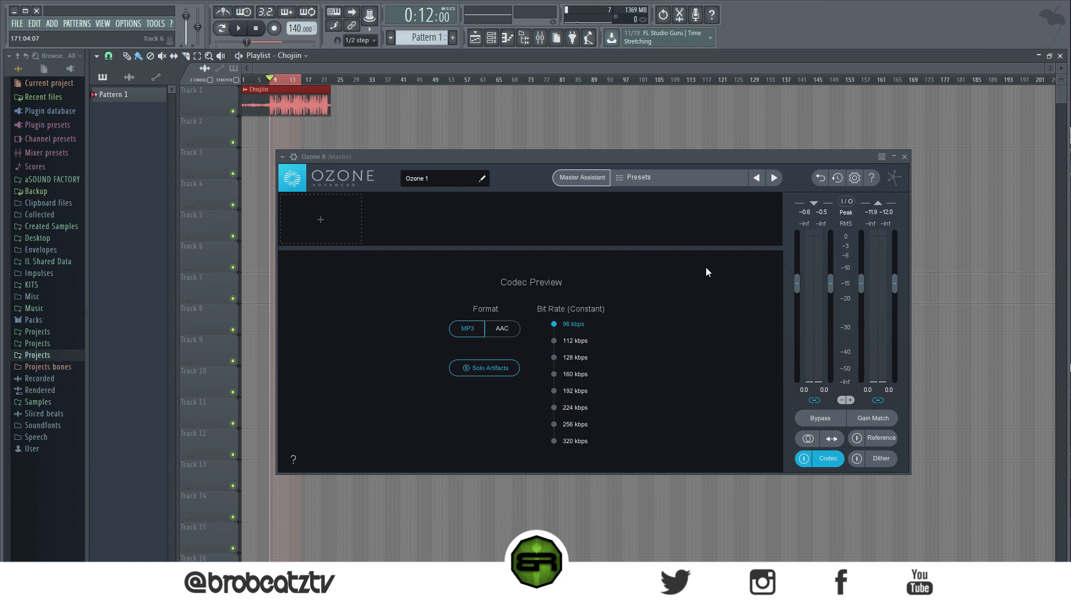
pyautogui.moveTo(704, 287)
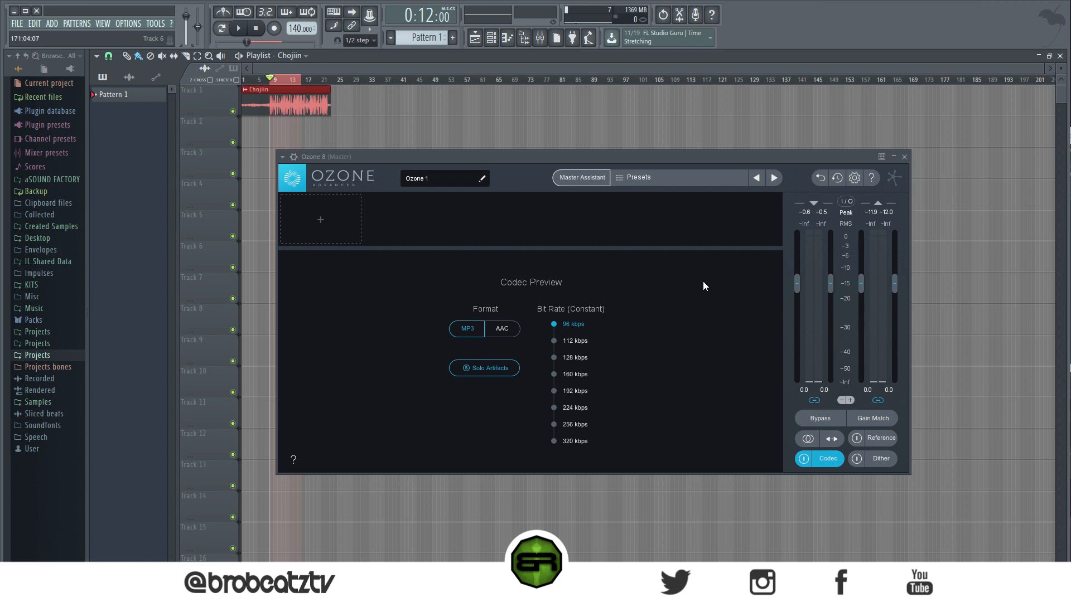
pyautogui.moveTo(695, 306)
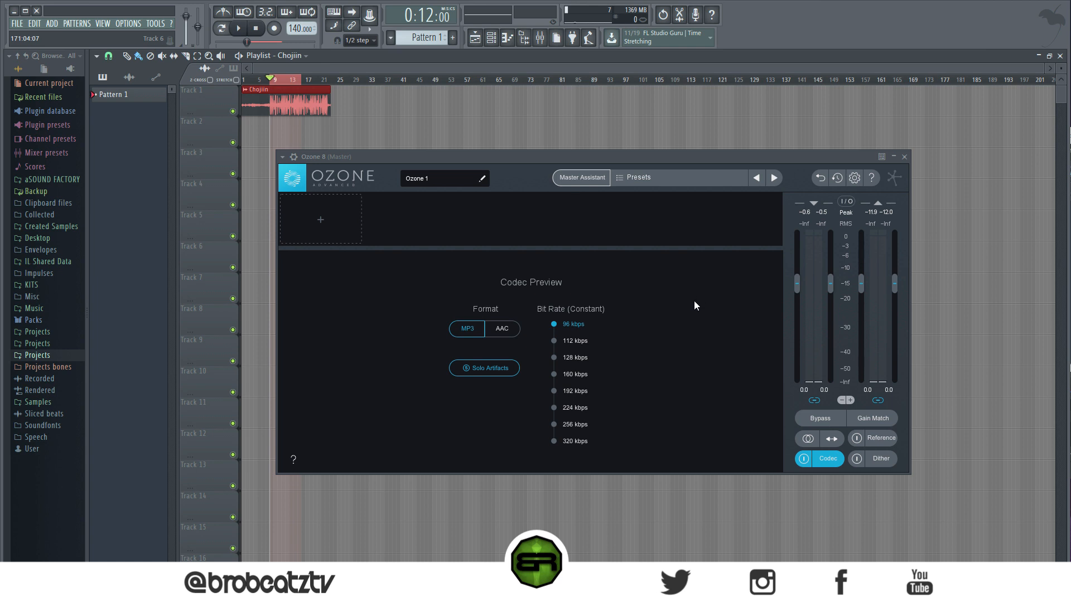
pyautogui.moveTo(650, 379)
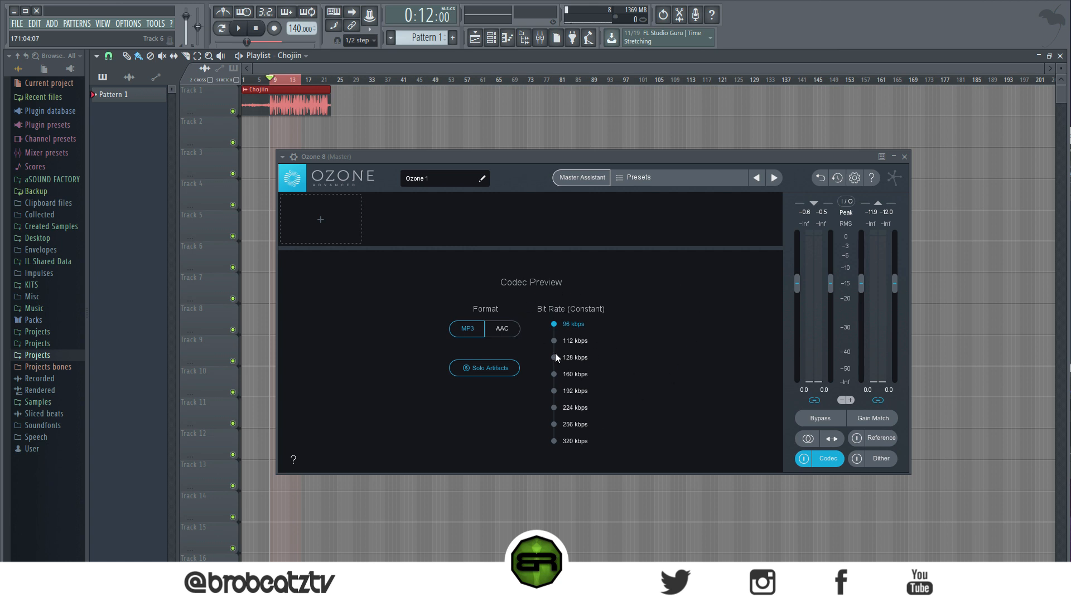
pyautogui.moveTo(556, 357)
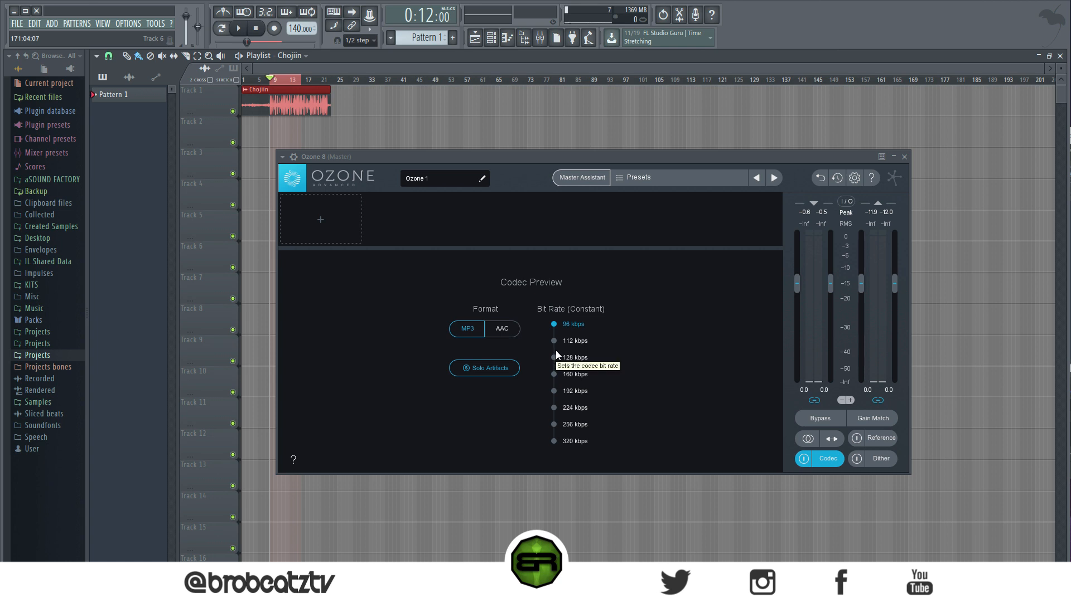
pyautogui.moveTo(561, 336)
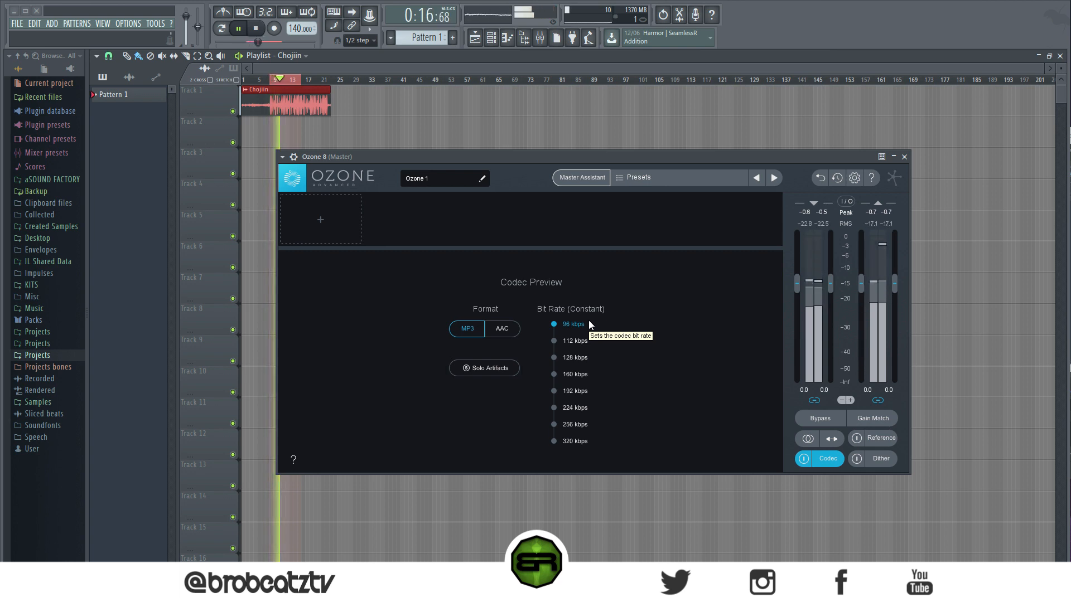
# Step: Restart playback and A/B Ozone's MP3 Codec Preview between 96 kbps and 320 kbps, ending on 320
pyautogui.click(238, 27)
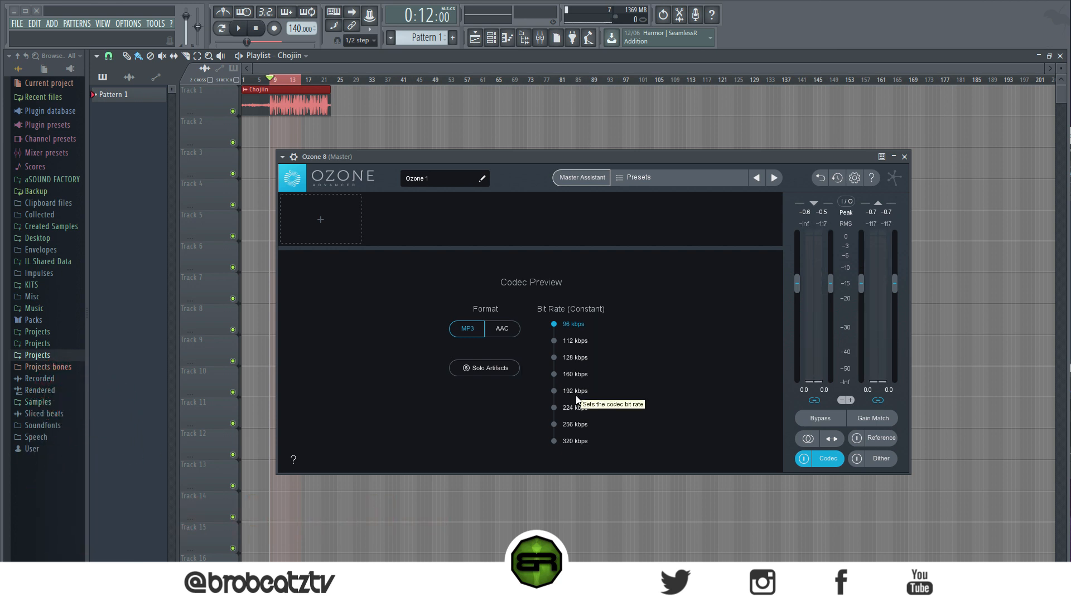
pyautogui.moveTo(564, 444)
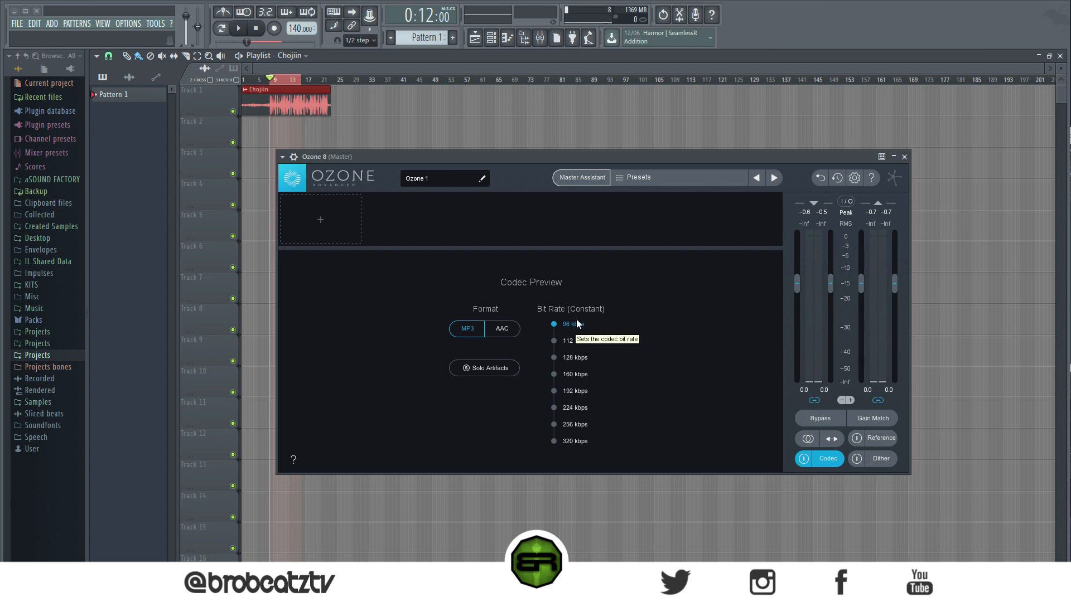
pyautogui.moveTo(579, 327)
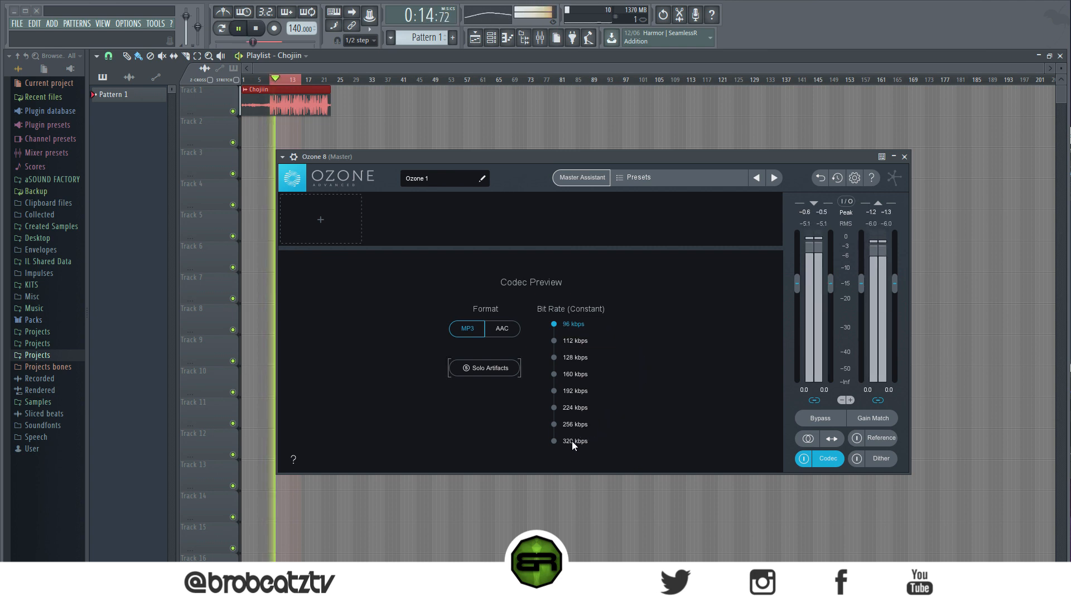
pyautogui.click(554, 442)
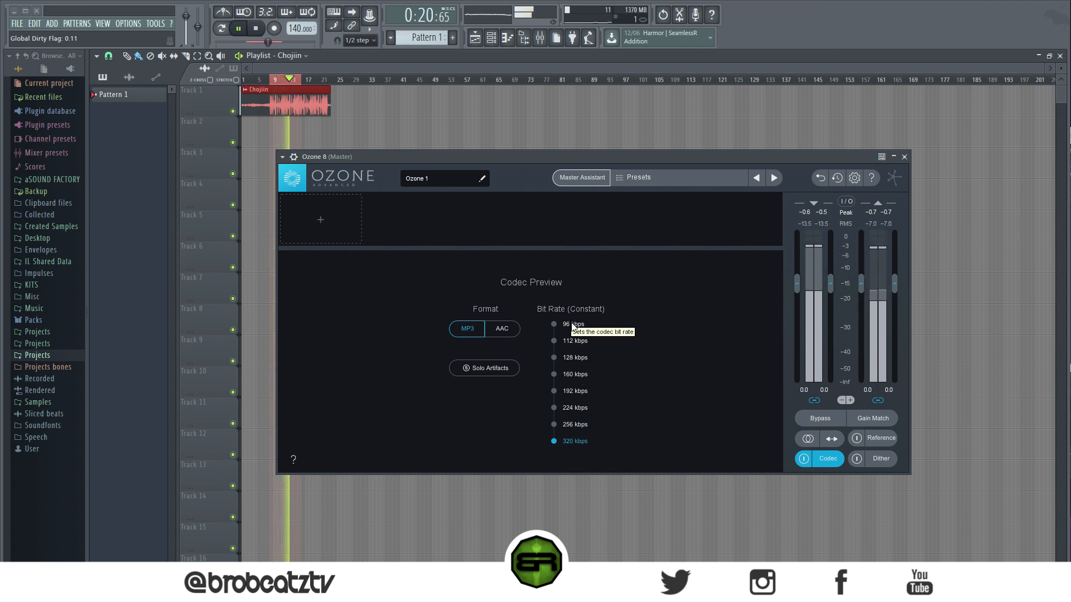
pyautogui.click(554, 324)
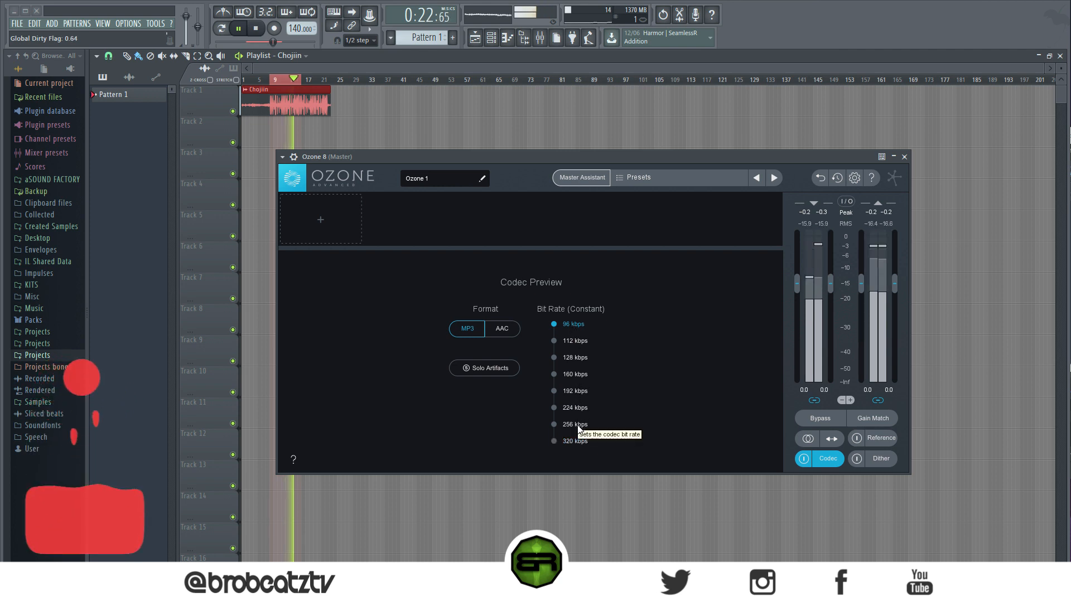
pyautogui.click(554, 441)
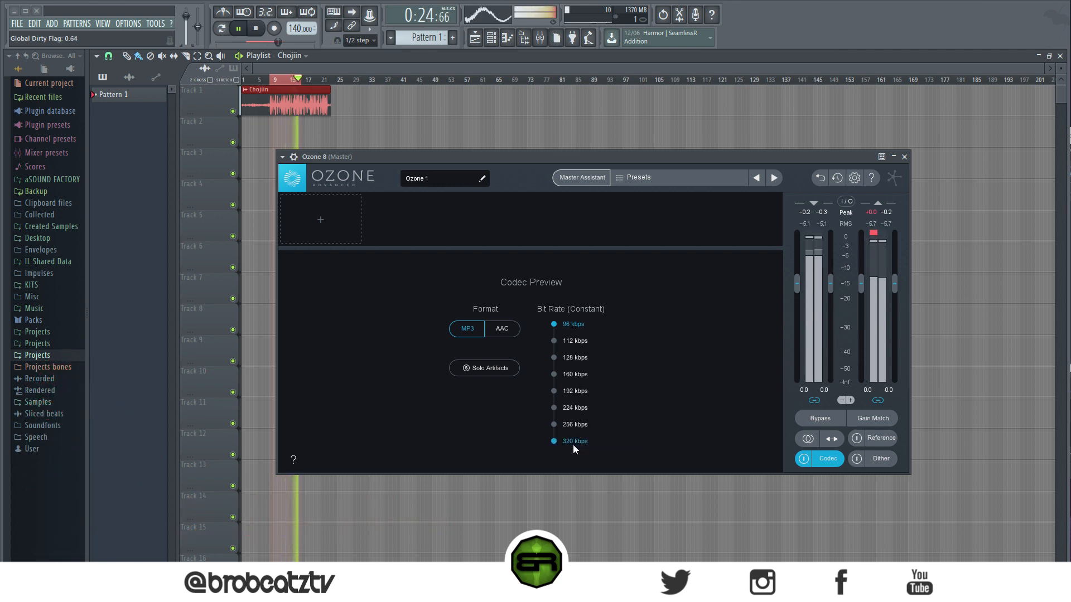
pyautogui.click(574, 441)
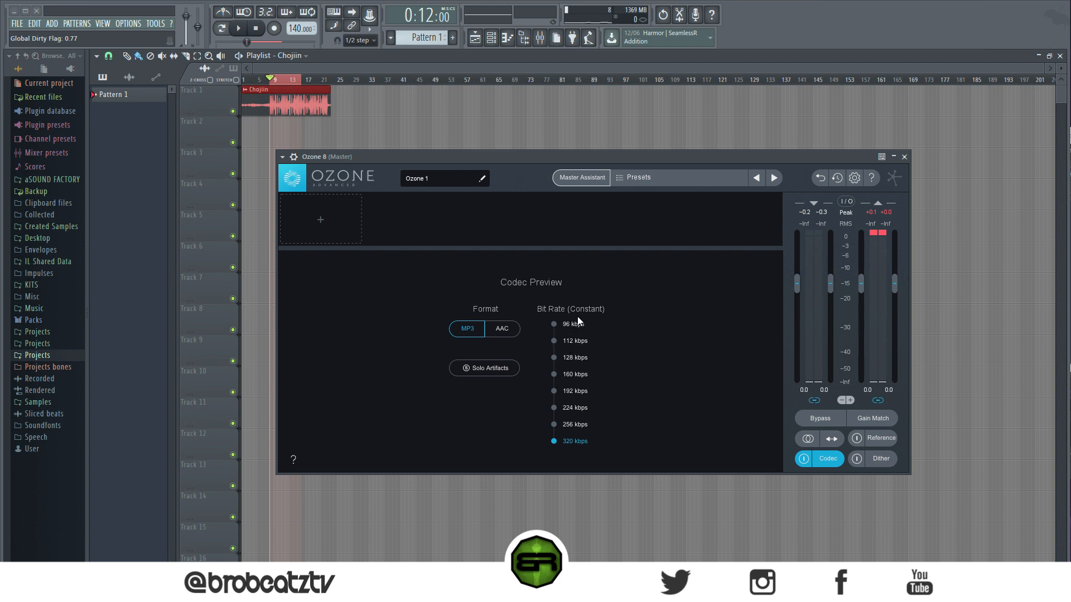
pyautogui.moveTo(572, 323)
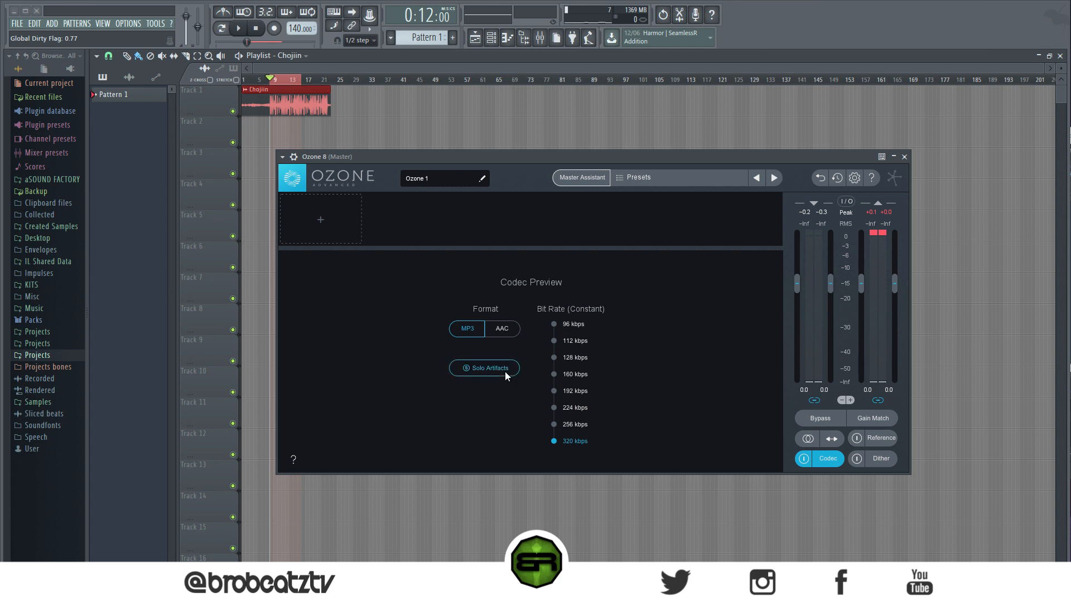
# Step: Return the MP3 Codec Preview to 96 kbps and stop the transport
pyautogui.click(554, 323)
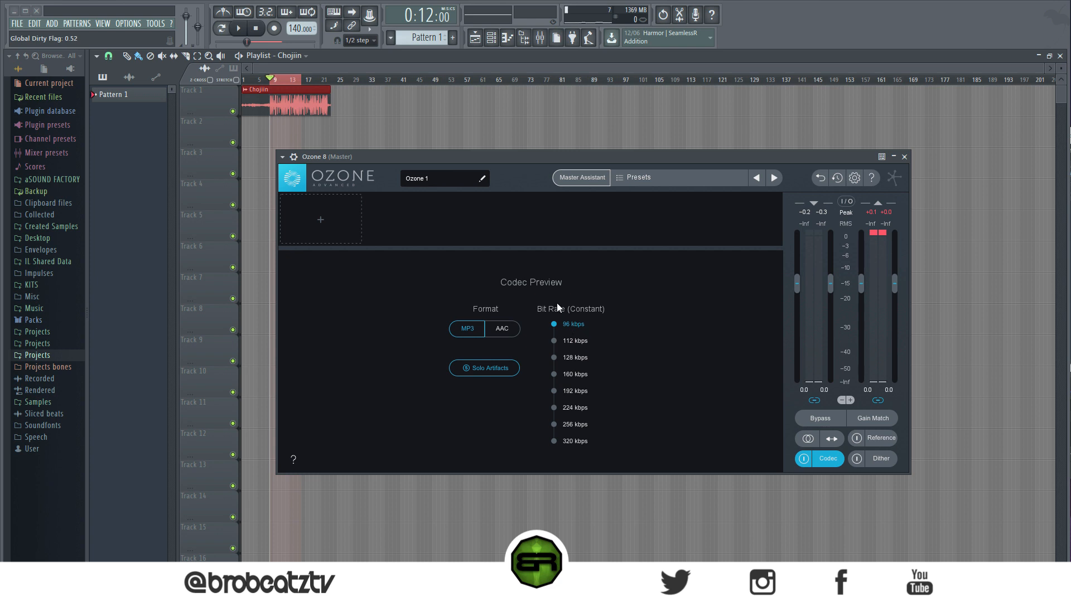
pyautogui.click(236, 28)
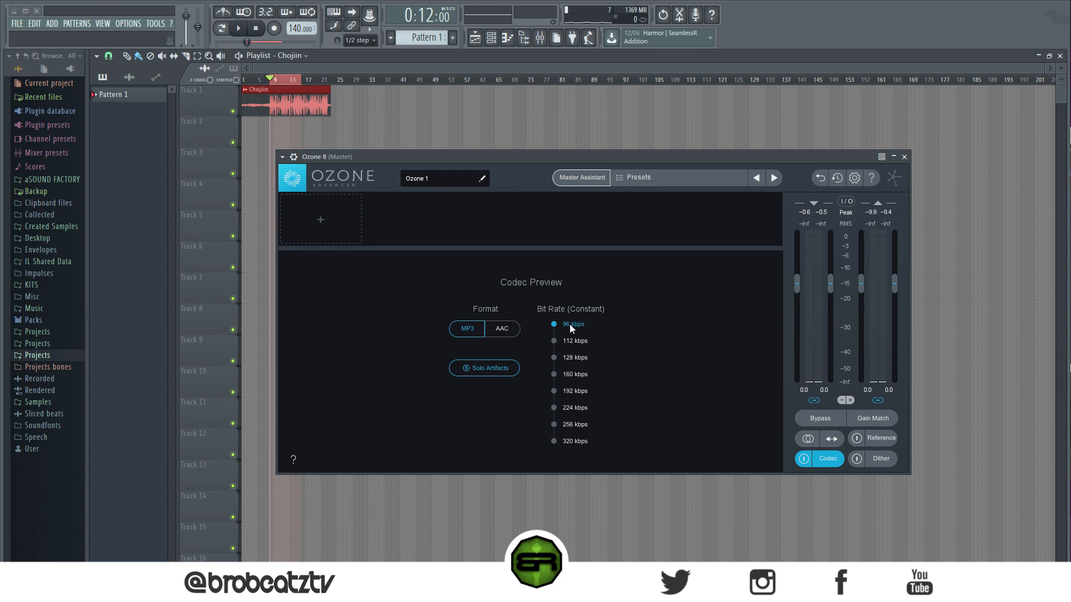
# Step: Restart the song from the transport so it plays through at 96 kbps
pyautogui.click(237, 27)
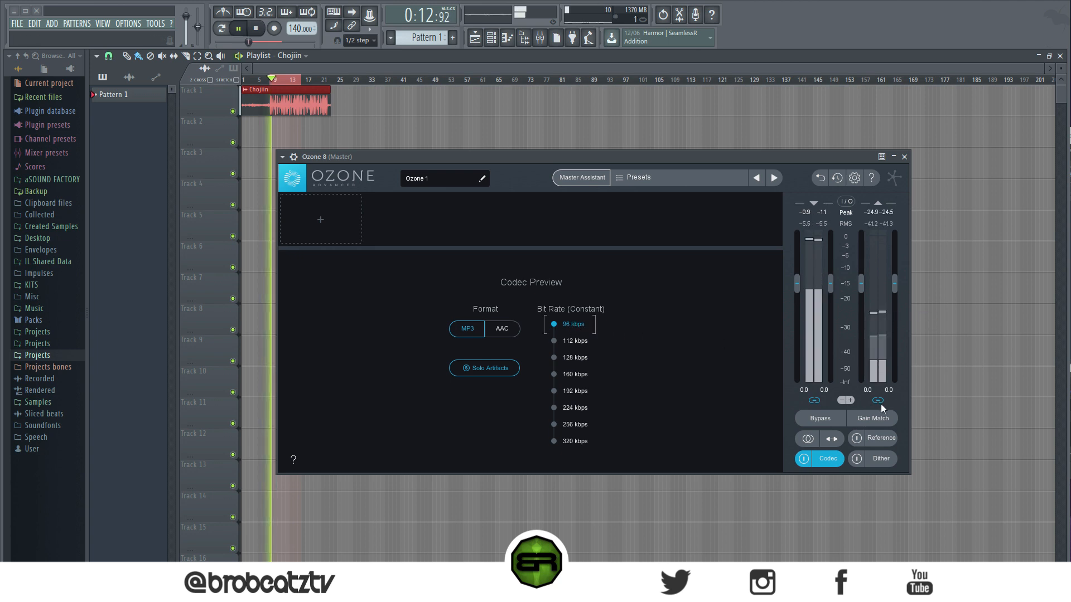
pyautogui.click(257, 28)
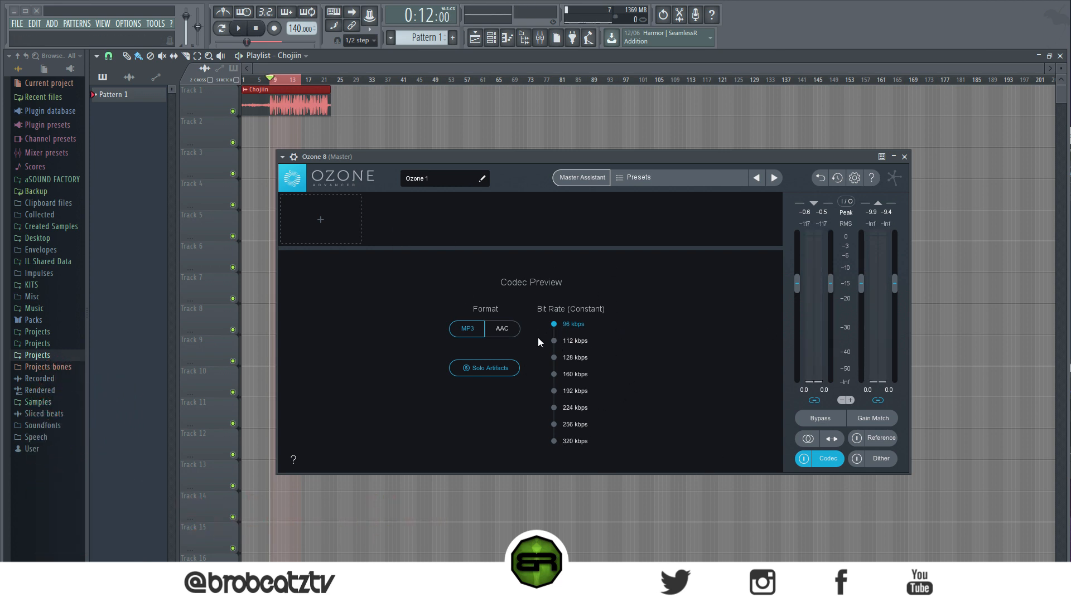
pyautogui.moveTo(666, 427)
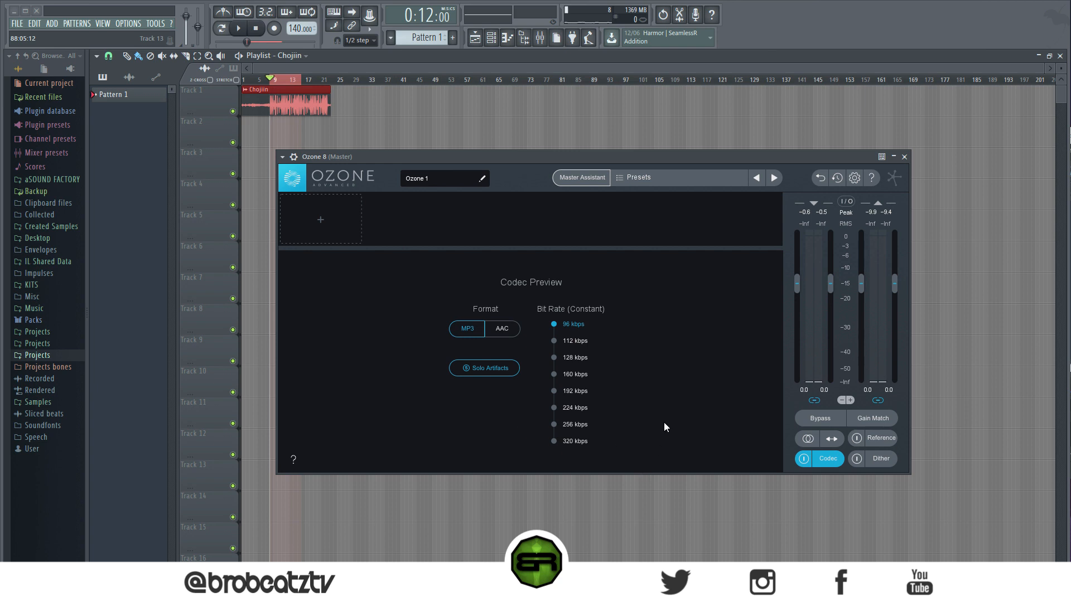
pyautogui.click(237, 28)
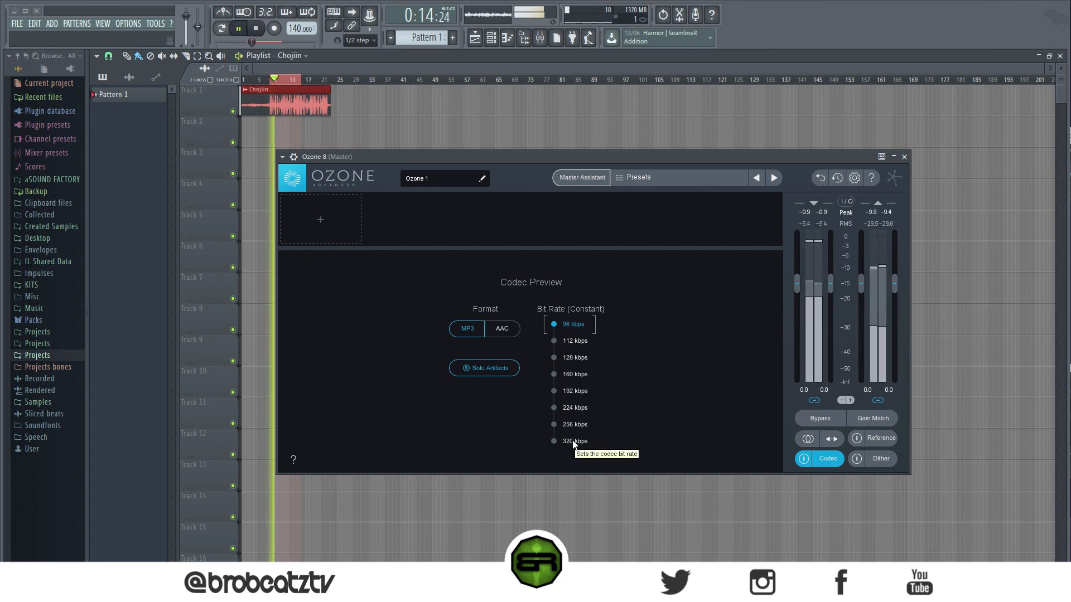
# Step: Alternate the Codec Preview bit rate 320 → 96 → 320 kbps, finishing on 320
pyautogui.click(555, 441)
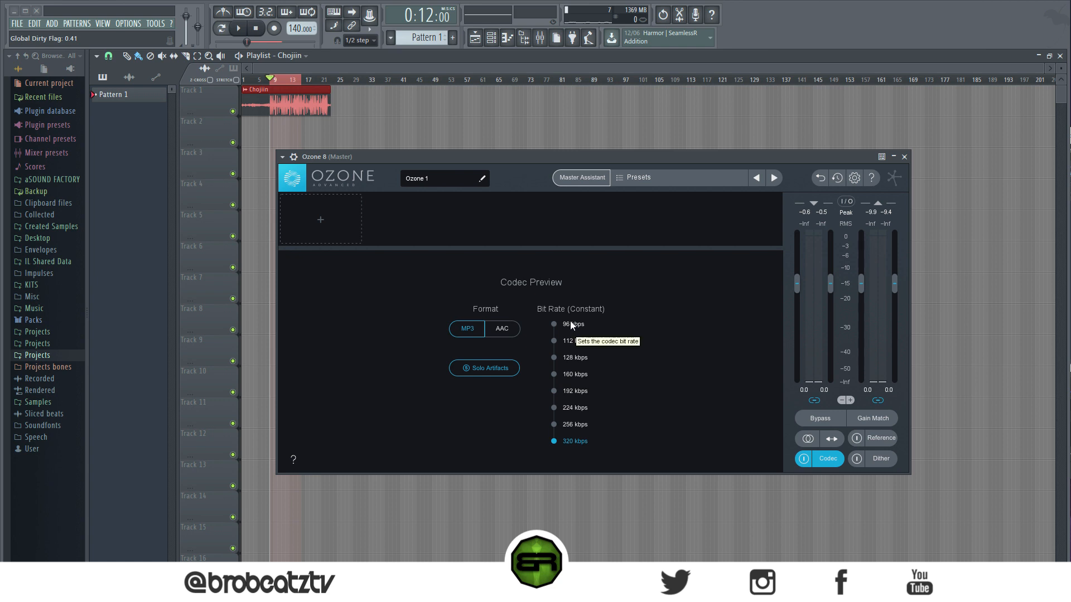
pyautogui.click(554, 324)
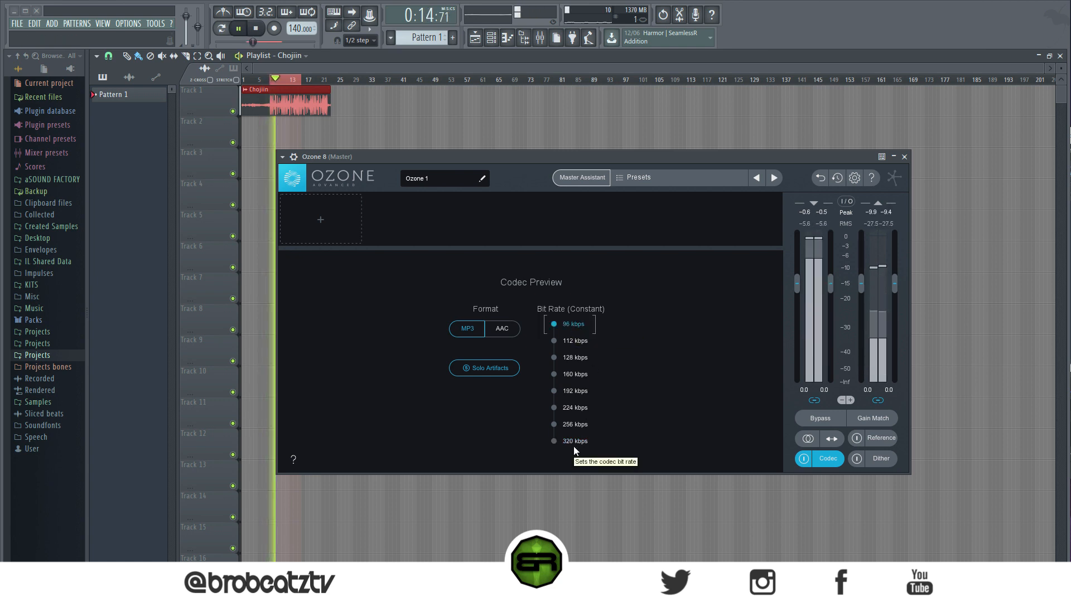
pyautogui.click(555, 440)
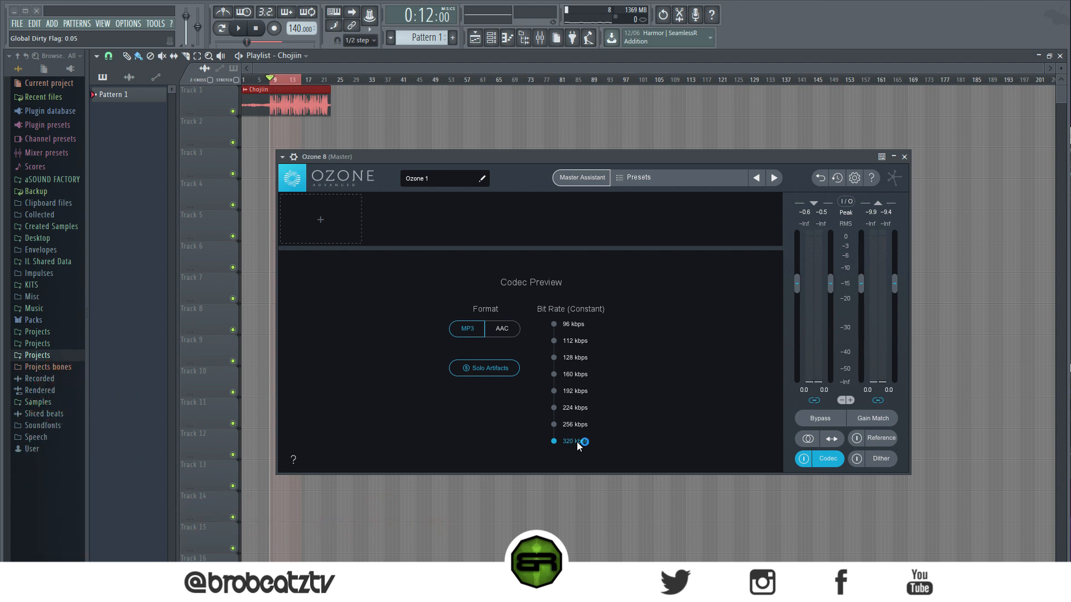
pyautogui.moveTo(691, 443)
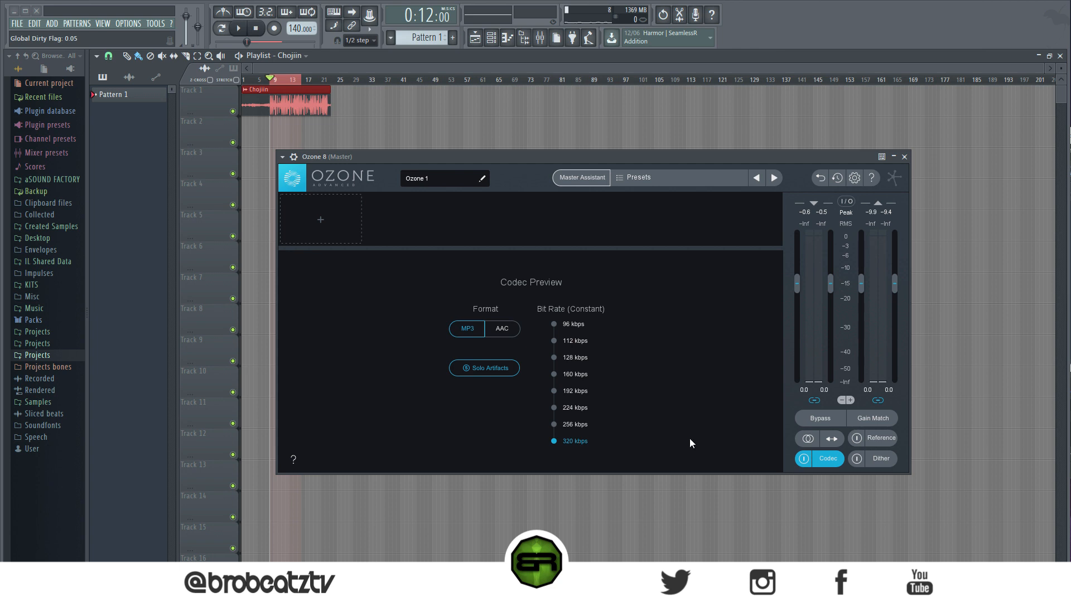
pyautogui.moveTo(610, 415)
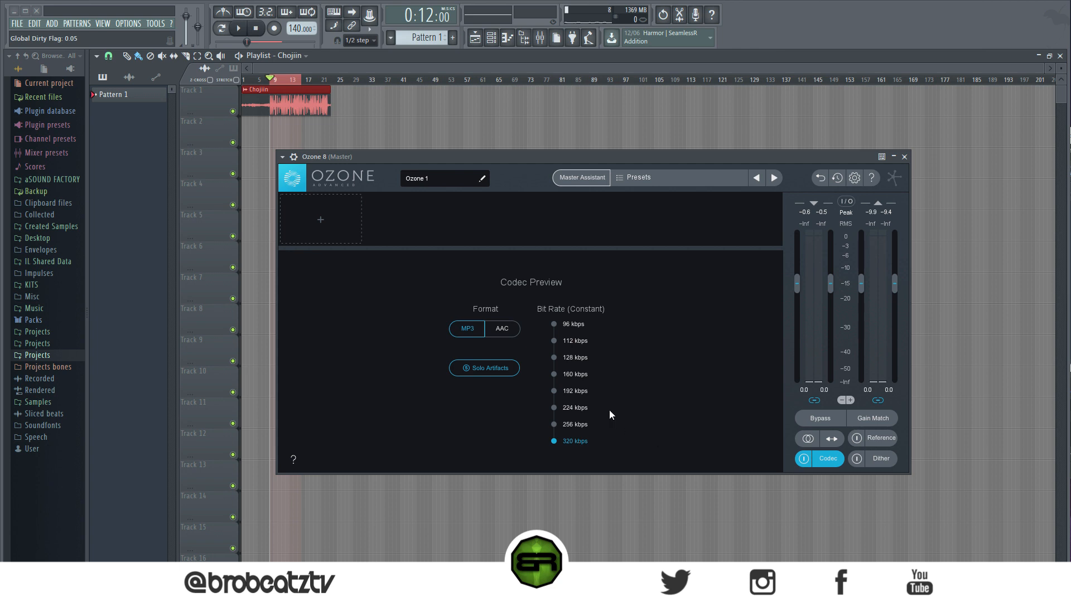
pyautogui.moveTo(540, 328)
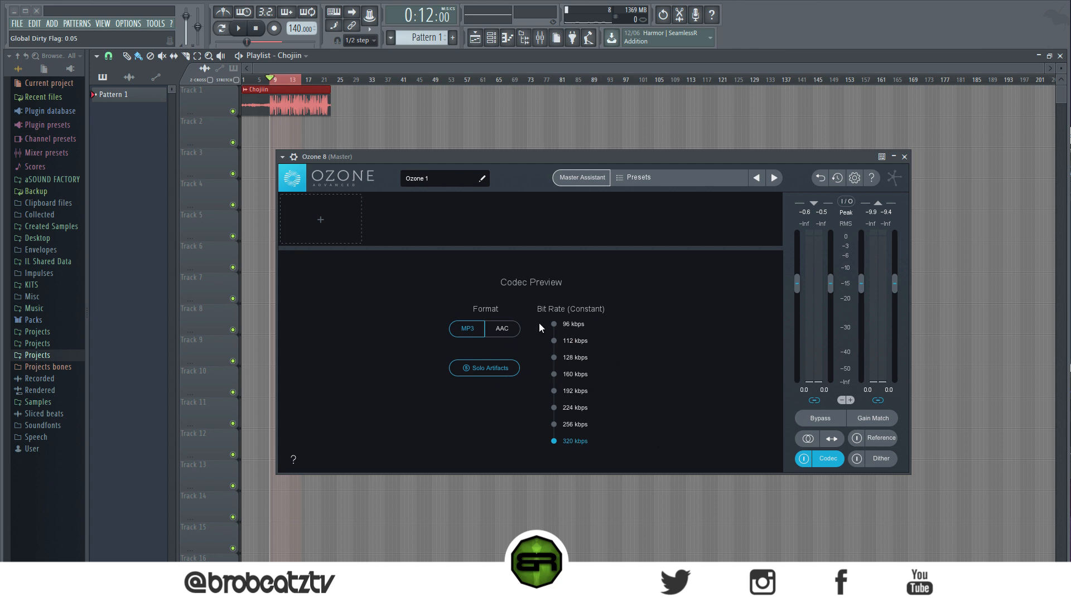
pyautogui.moveTo(570, 332)
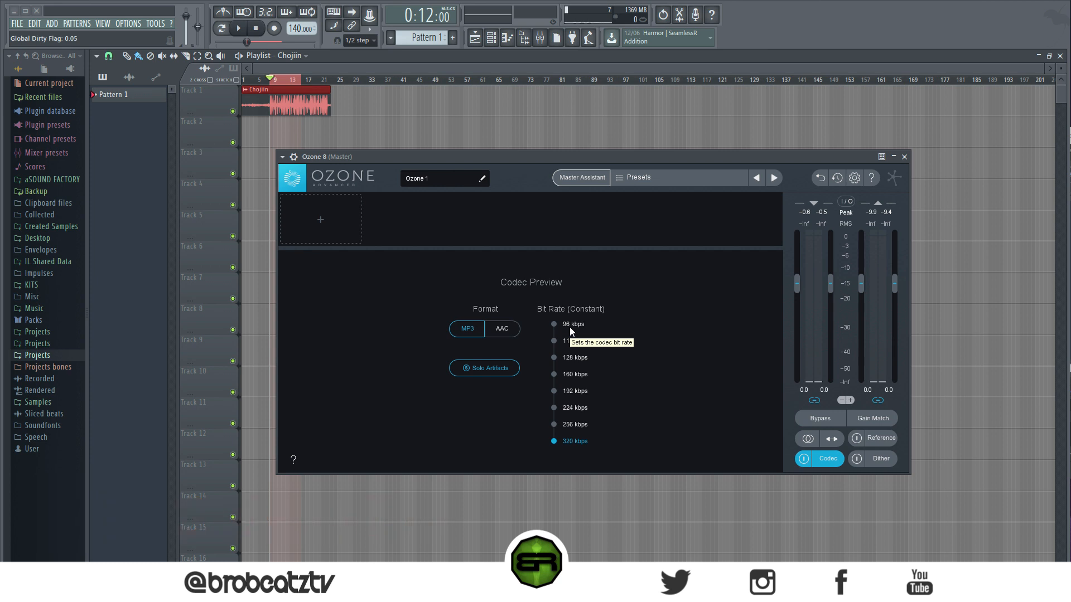
pyautogui.moveTo(587, 328)
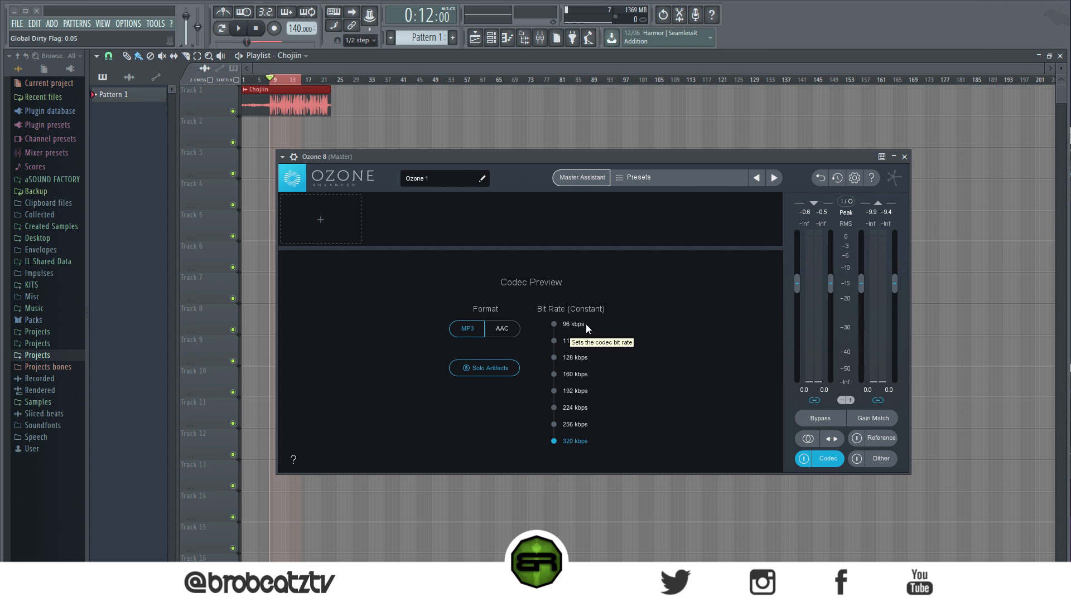
pyautogui.moveTo(578, 330)
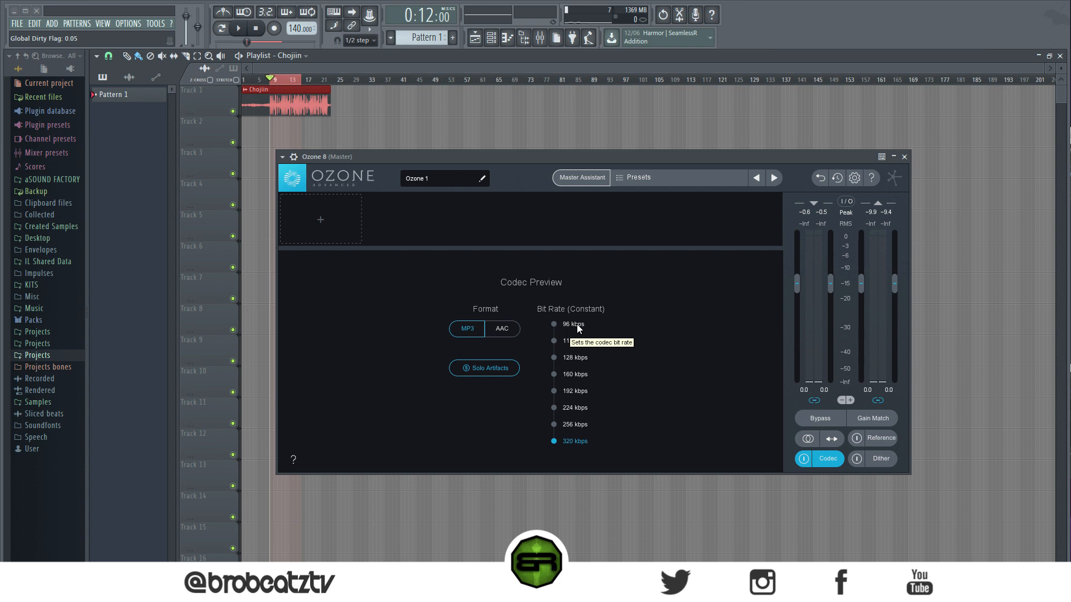
pyautogui.moveTo(564, 428)
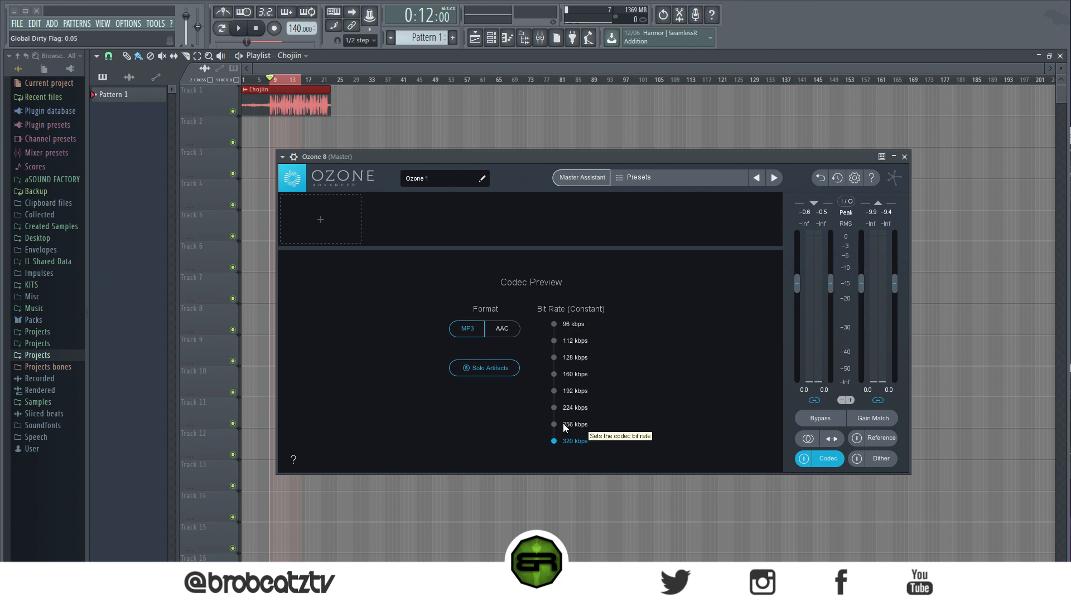
pyautogui.moveTo(553, 440)
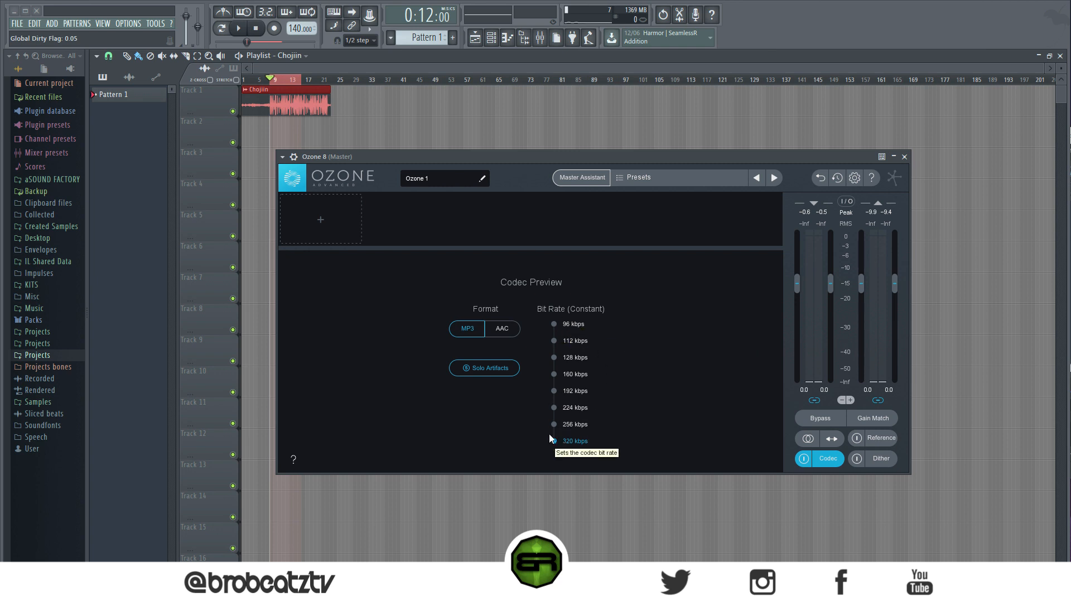
pyautogui.click(555, 441)
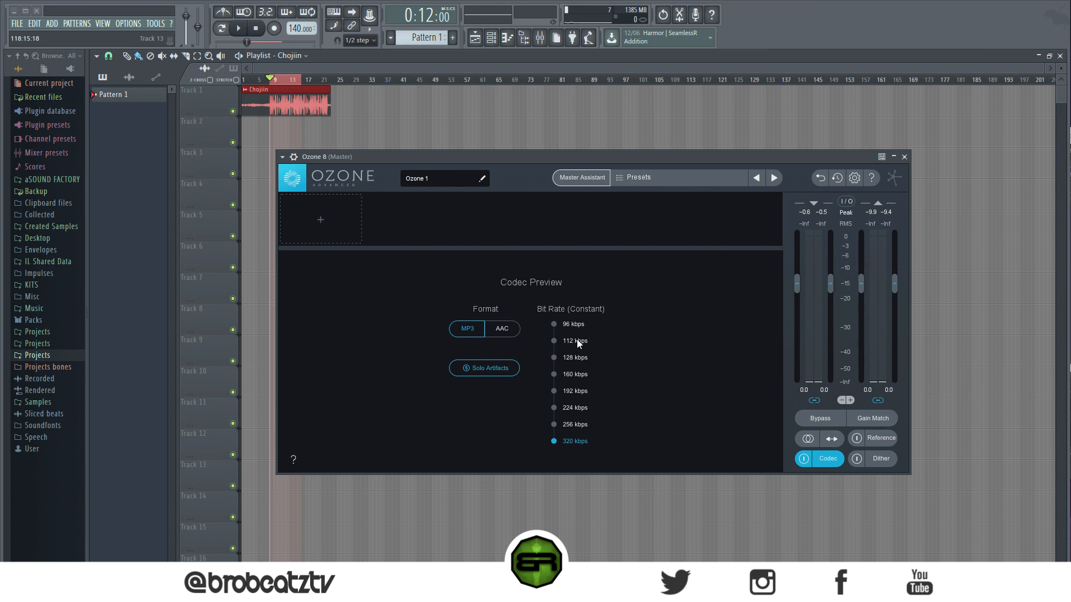
pyautogui.moveTo(653, 213)
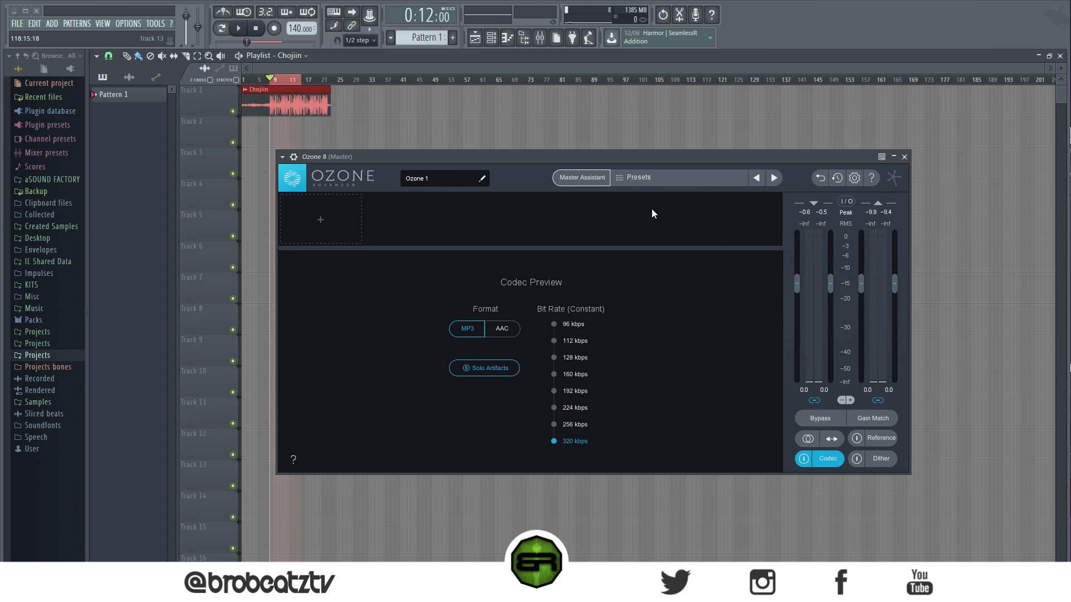
pyautogui.moveTo(668, 233)
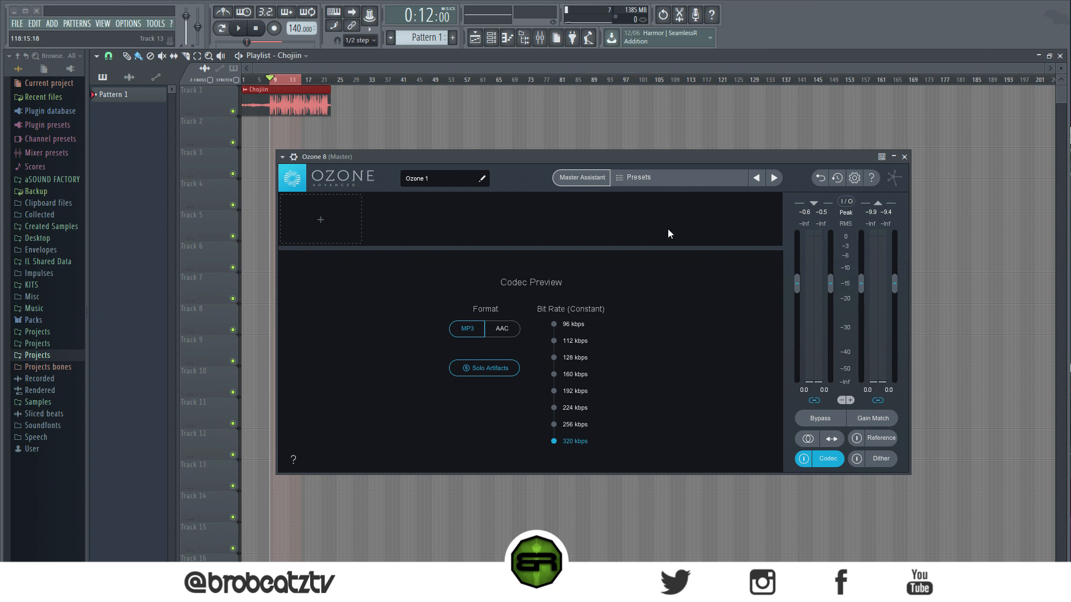
pyautogui.moveTo(449, 327)
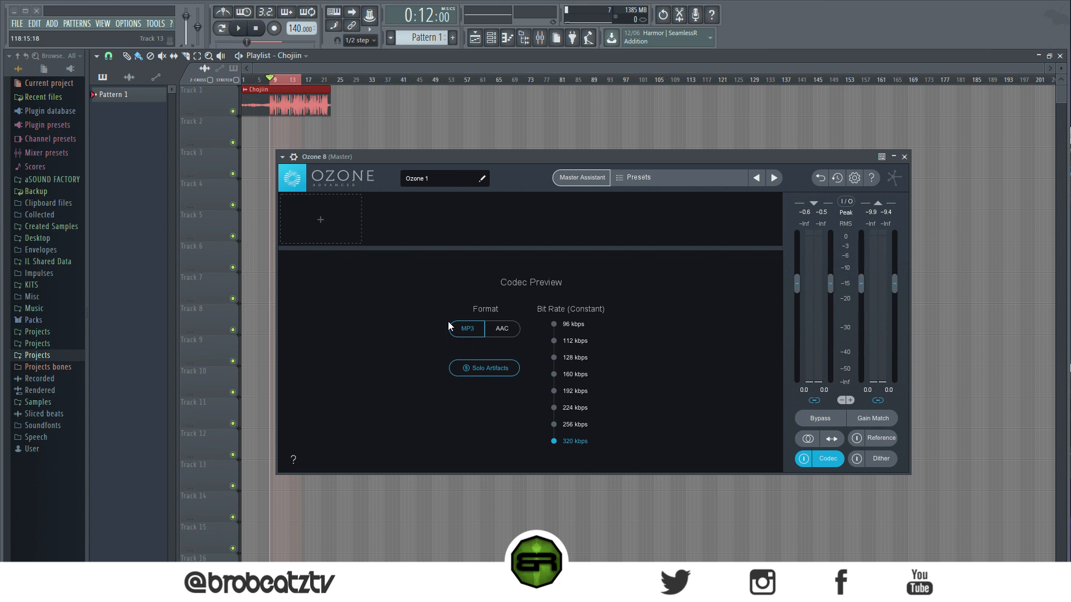
pyautogui.moveTo(609, 470)
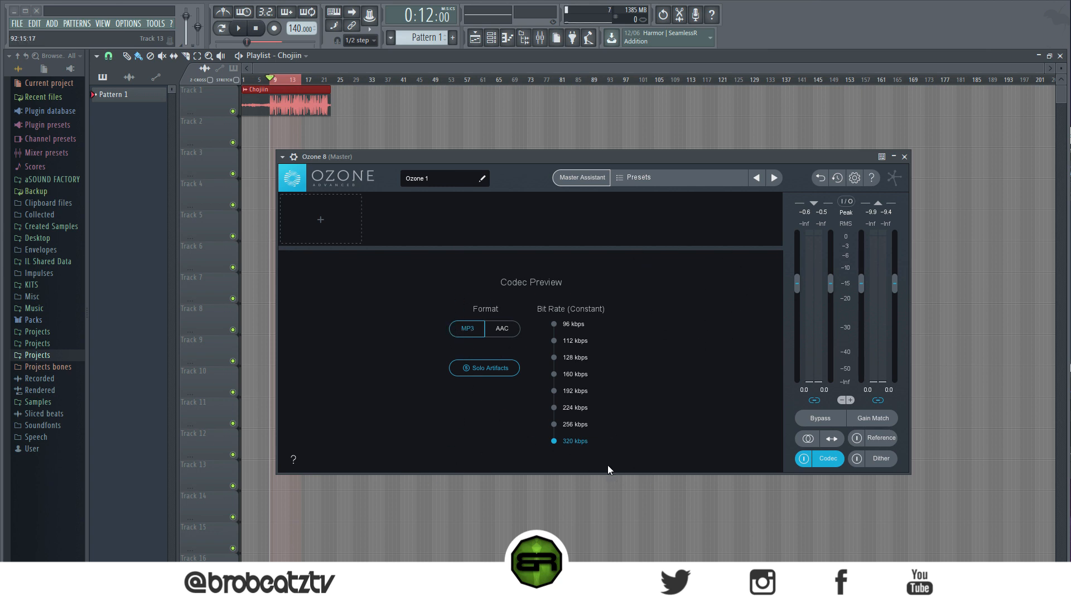